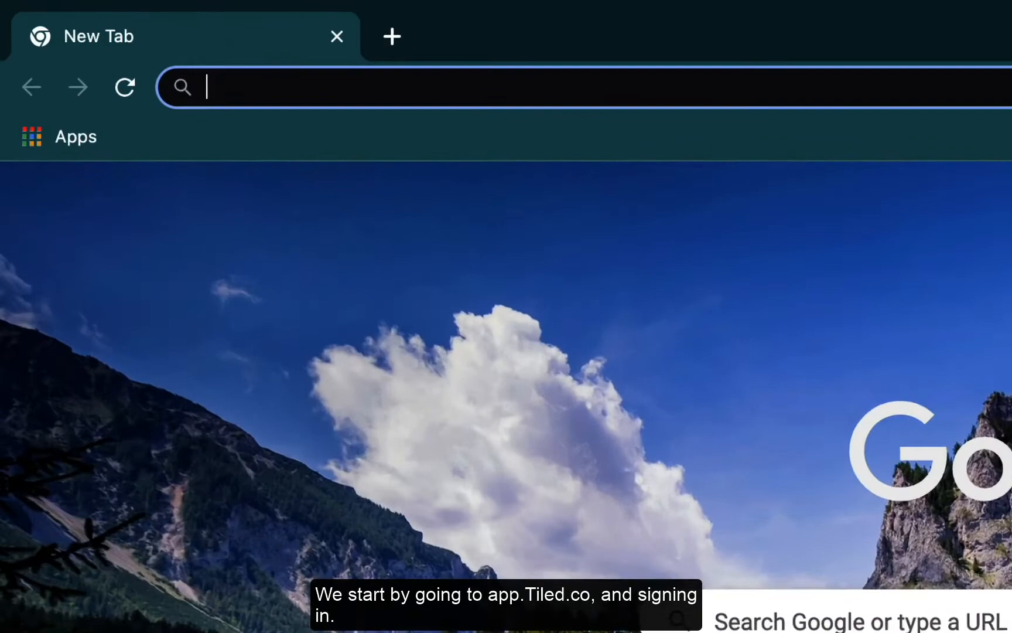
- Go to app.tiled.co and enter the account email on the login page
{"action": "type", "text": "app.tiled.co"}
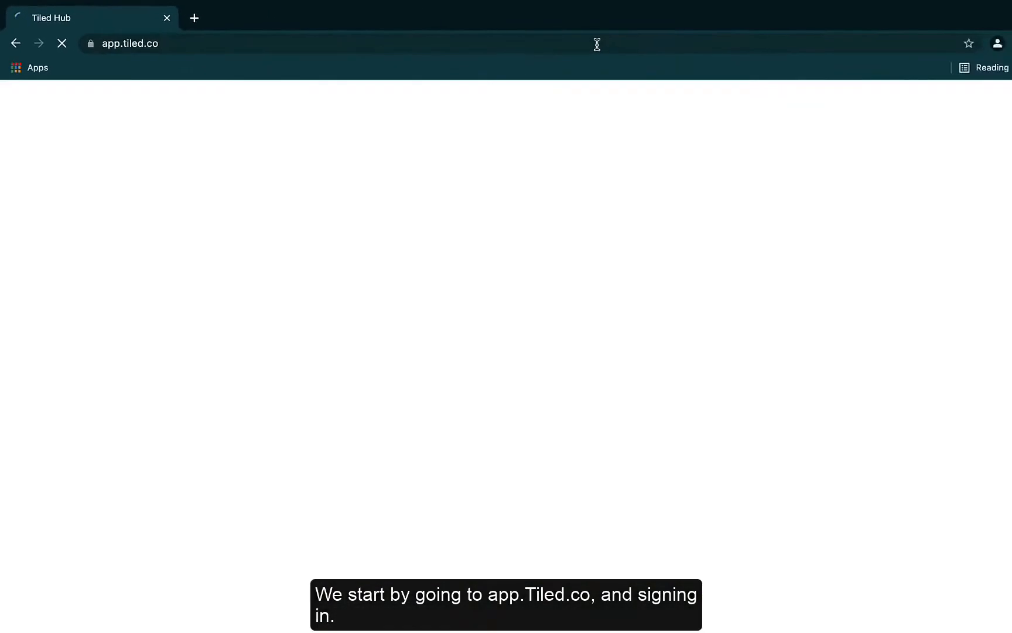
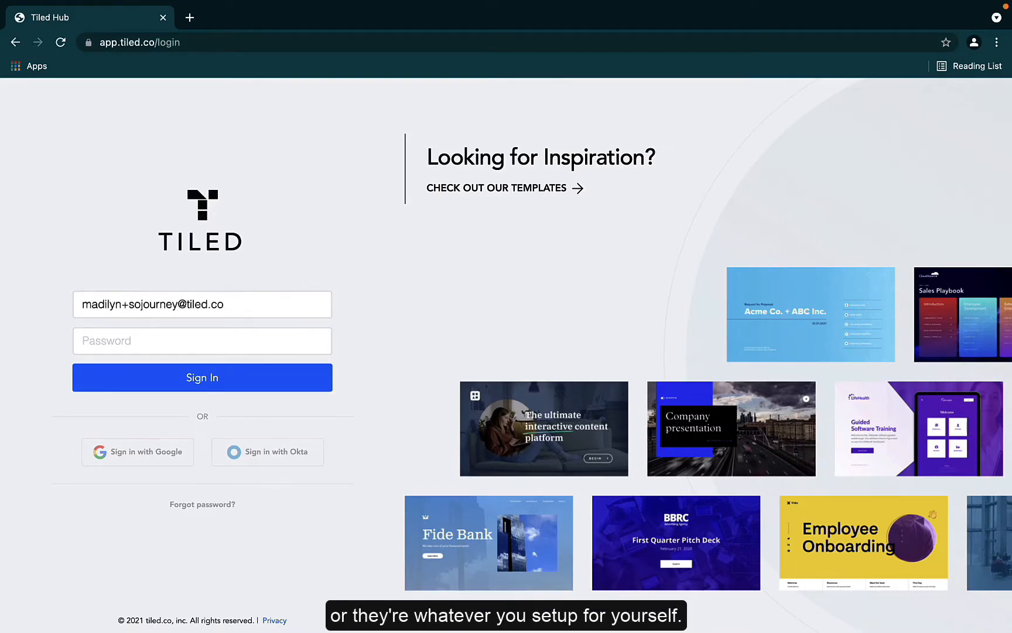
- Sign in to Tiled and bookmark the Sojourney Microapps library page
{"action": "left_click", "coordinate": [202, 377]}
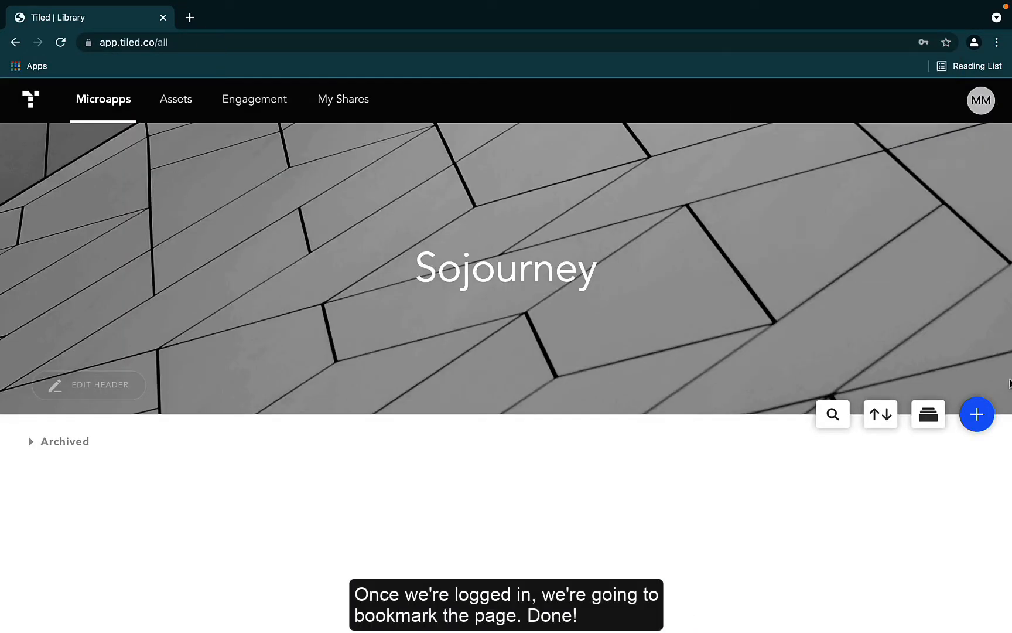
{"action": "left_click", "coordinate": [946, 42]}
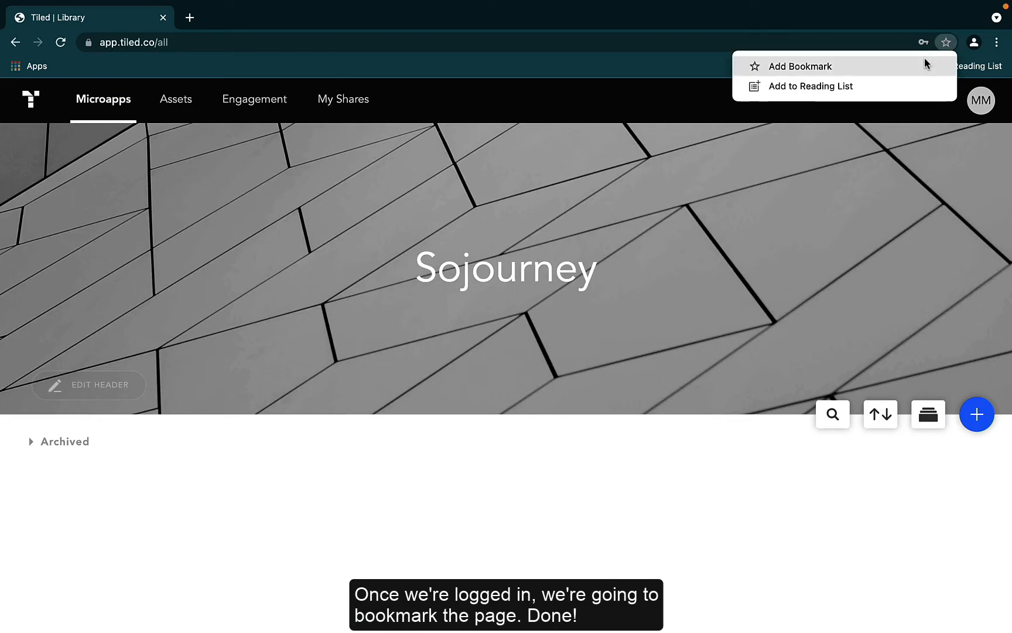
{"action": "left_click", "coordinate": [802, 65]}
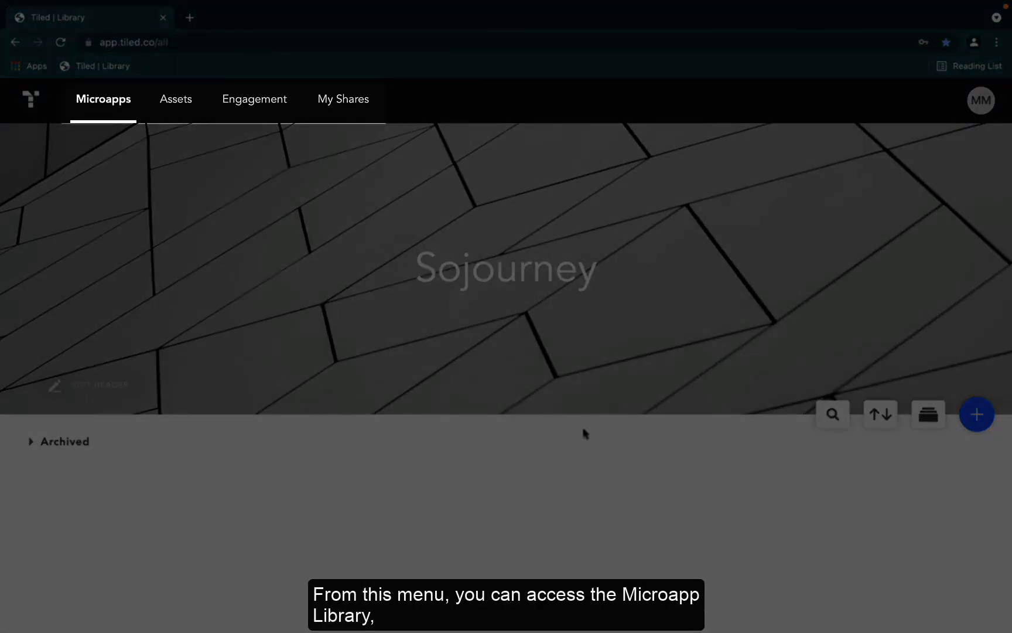
{"action": "left_click", "coordinate": [176, 99]}
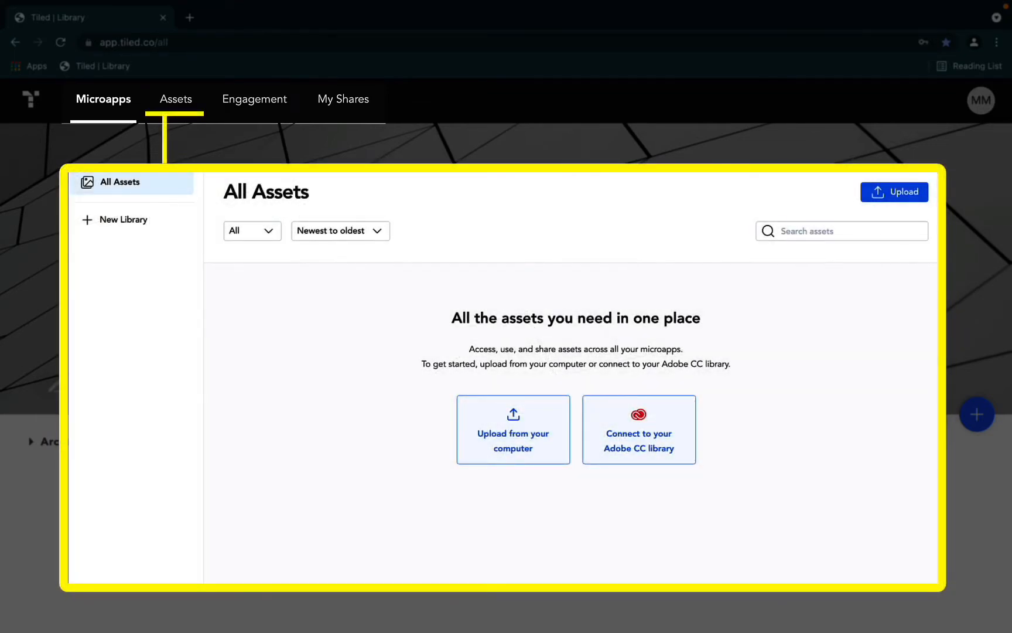
{"action": "left_click", "coordinate": [254, 99]}
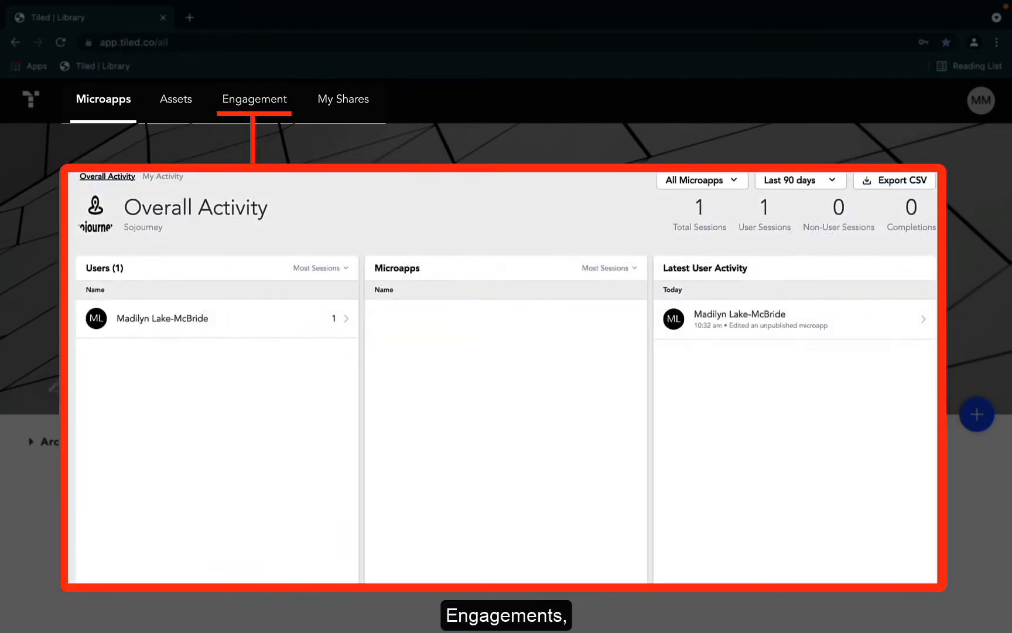
{"action": "left_click", "coordinate": [343, 99]}
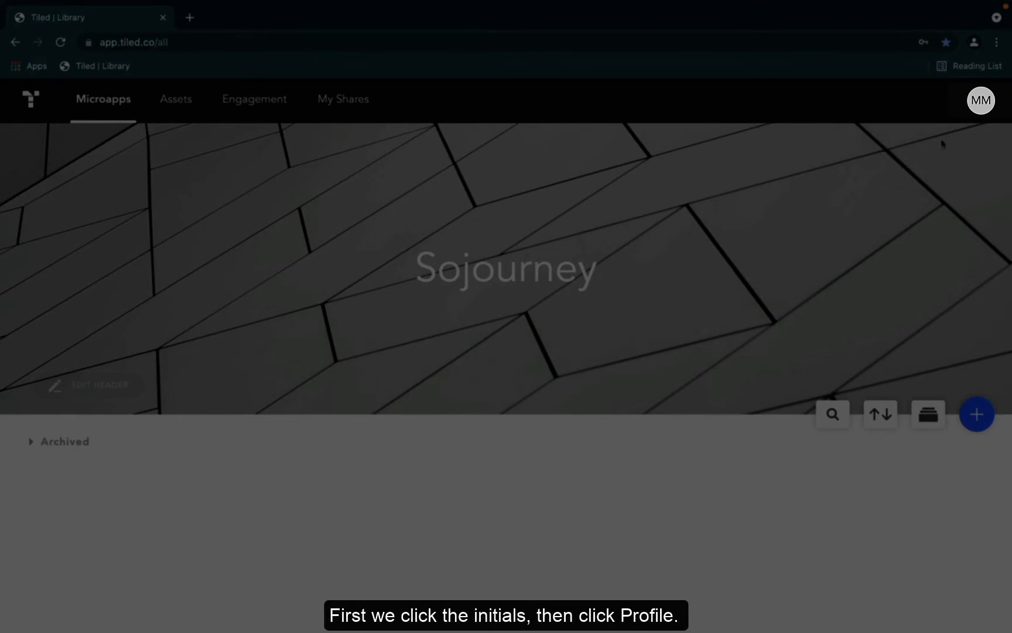
{"action": "left_click", "coordinate": [980, 100]}
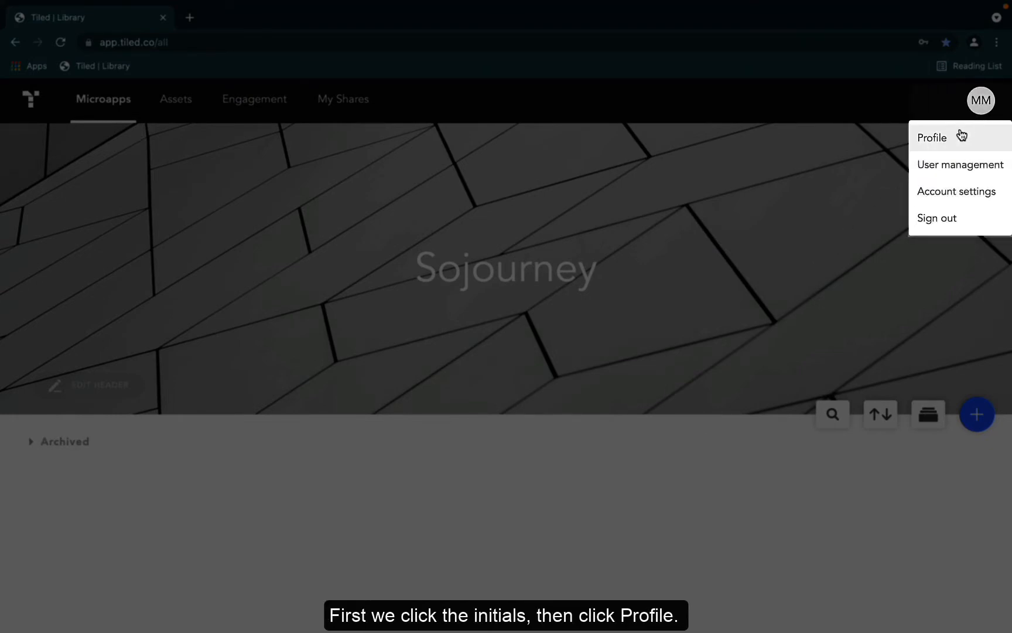
{"action": "left_click", "coordinate": [931, 137]}
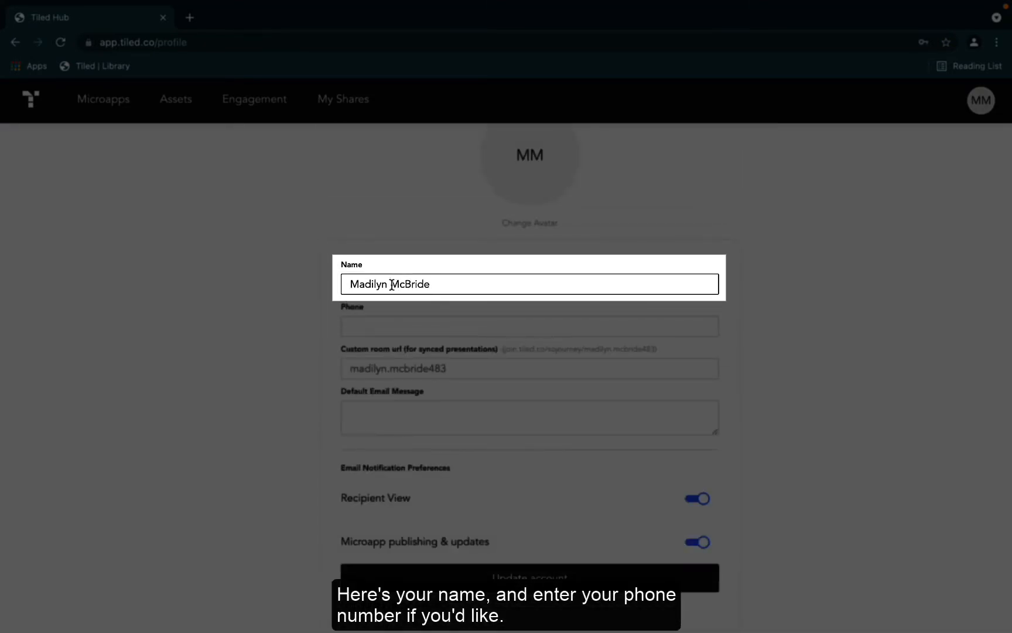
{"action": "type", "text": "480-555-5555"}
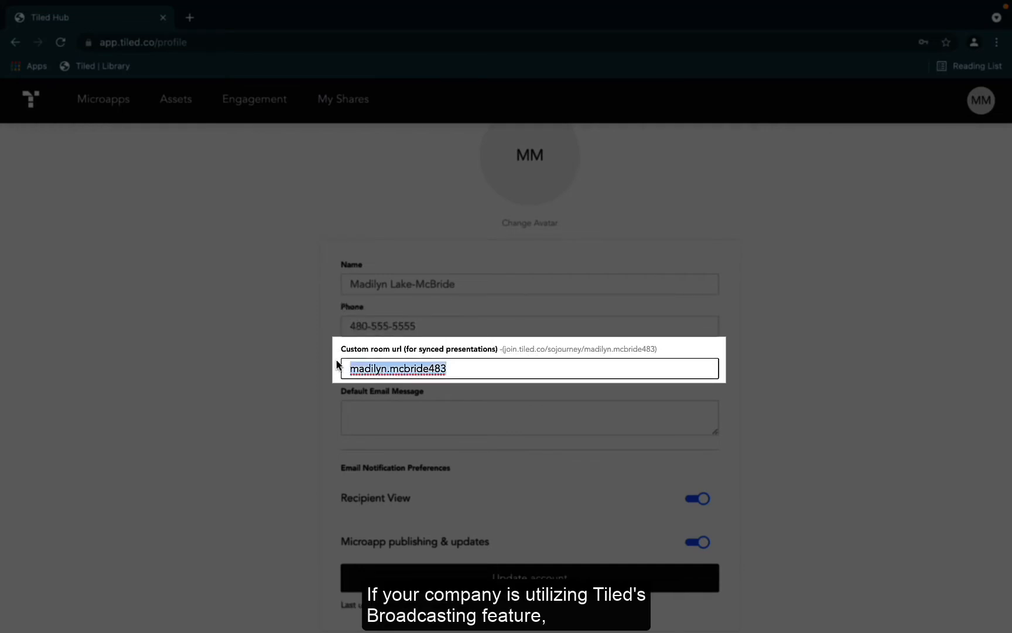
{"action": "type", "text": "madilyn"}
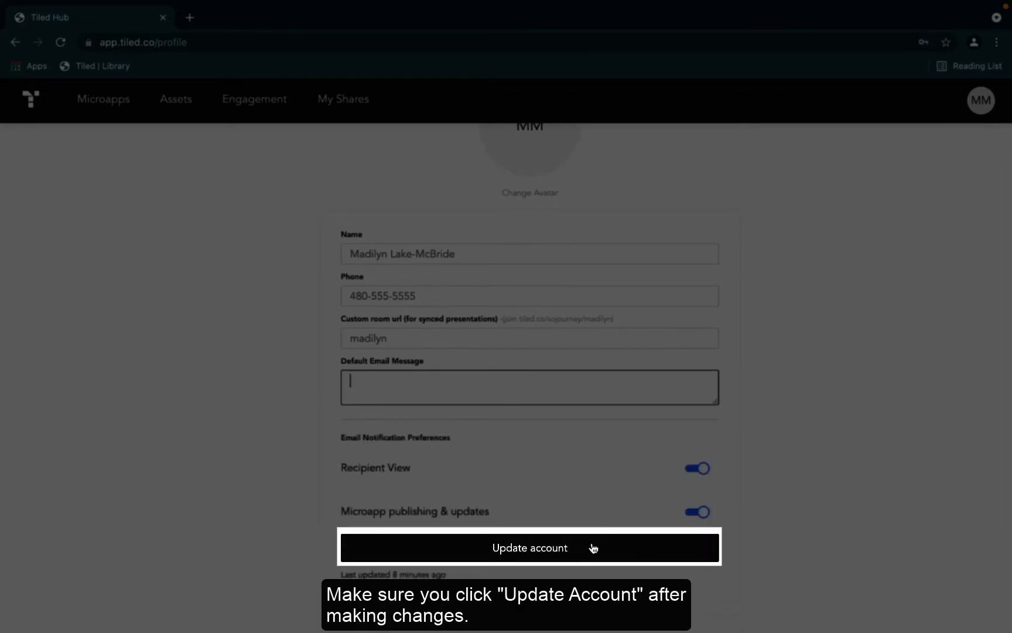
- Save the profile changes and look over the Integrations section below
{"action": "left_click", "coordinate": [529, 547]}
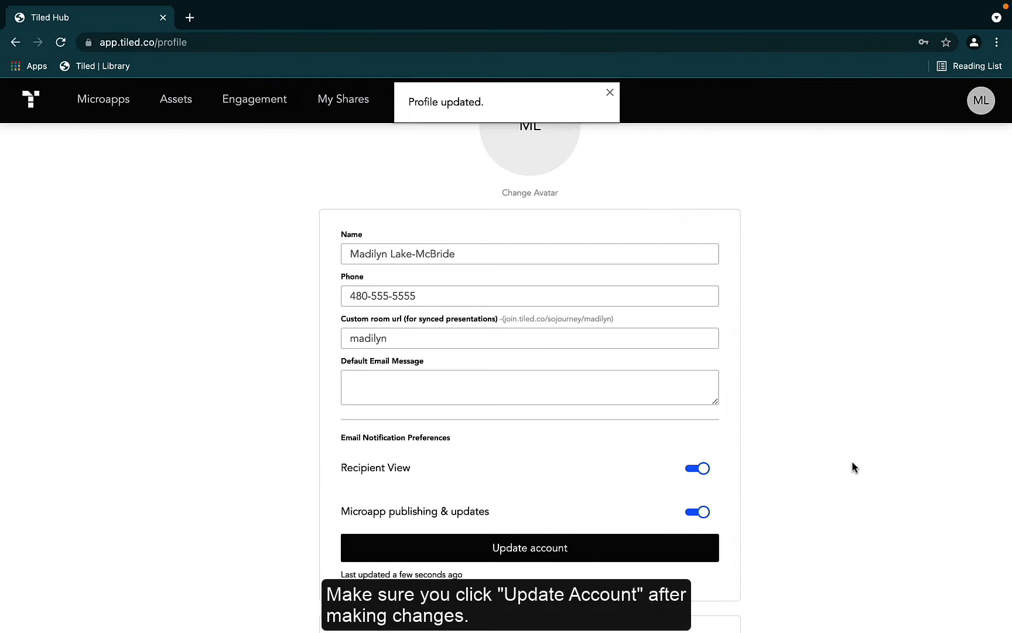
{"action": "scroll", "scroll_direction": "down", "scroll_amount": 3}
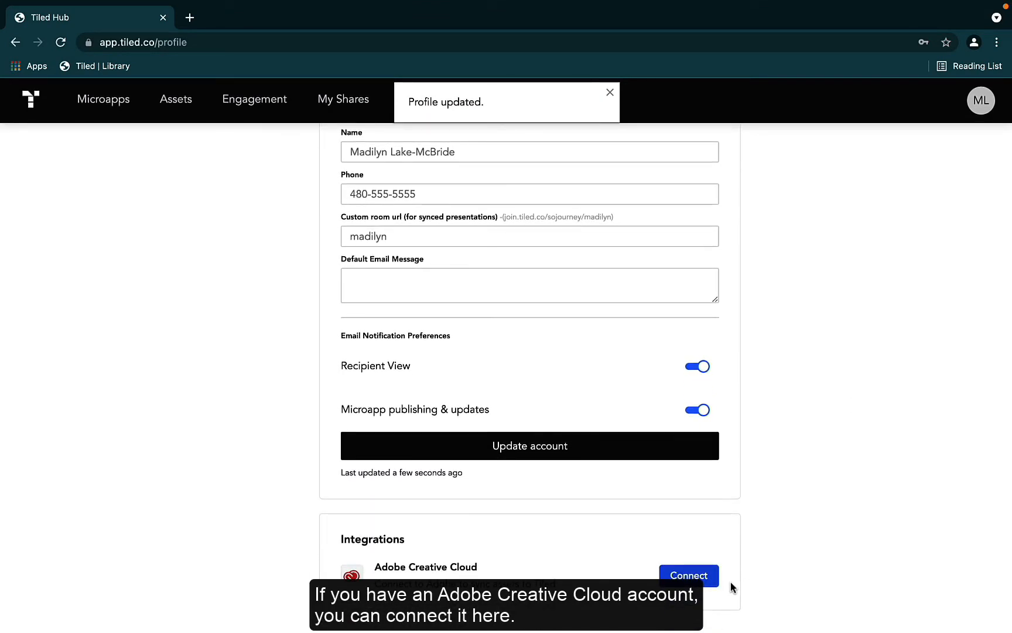
{"action": "left_click", "coordinate": [608, 93]}
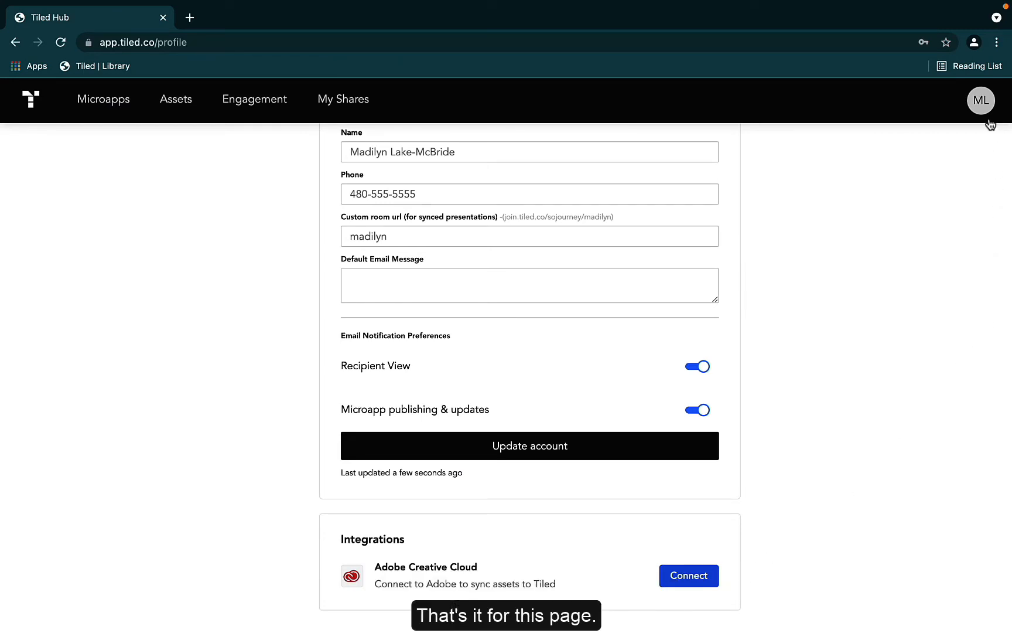
{"action": "left_click", "coordinate": [981, 100]}
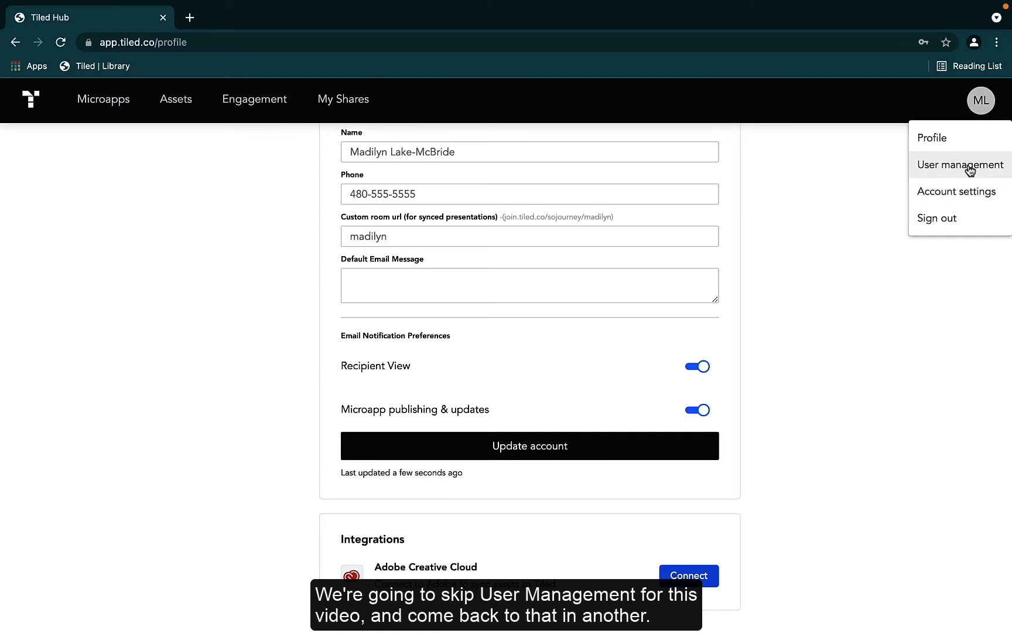
{"action": "mouse_move", "coordinate": [958, 191]}
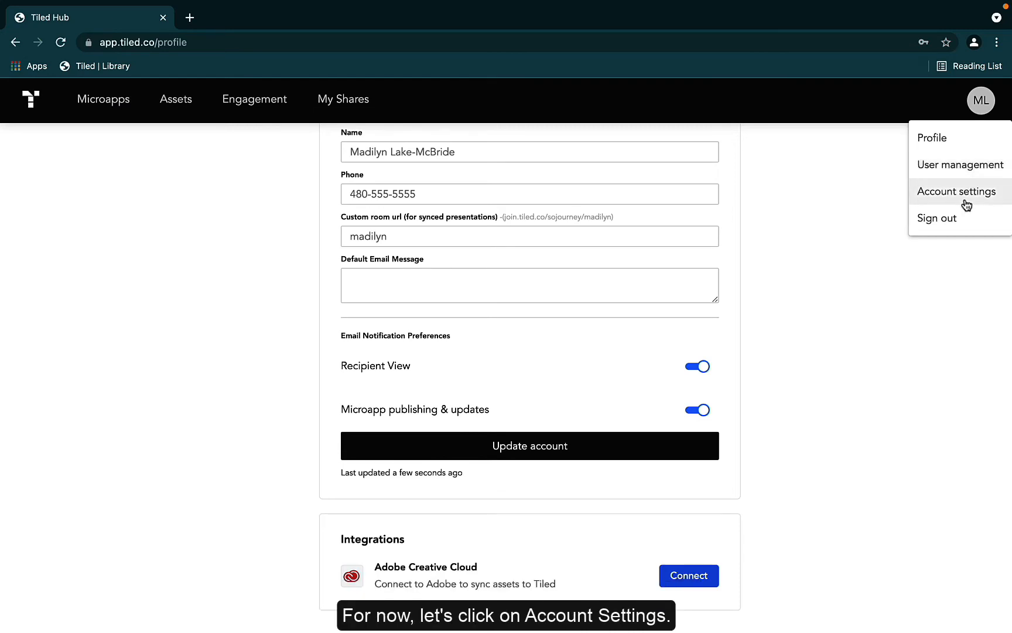
- Browse the Account settings sections down to the New Users settings
{"action": "left_click", "coordinate": [956, 191]}
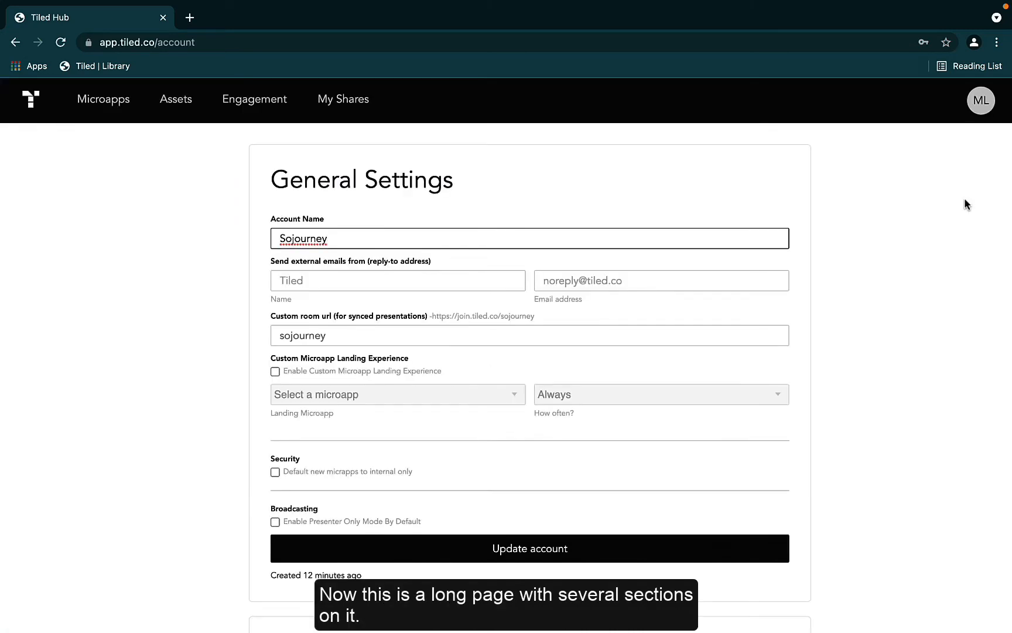
{"action": "scroll", "scroll_direction": "down", "scroll_amount": 3}
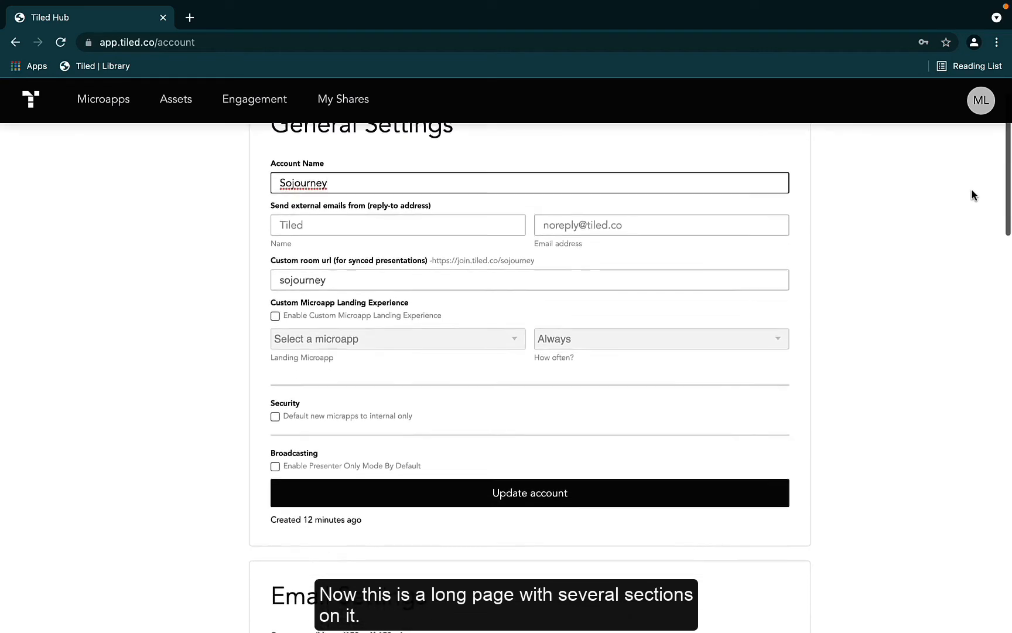
{"action": "scroll", "scroll_direction": "down", "scroll_amount": 3}
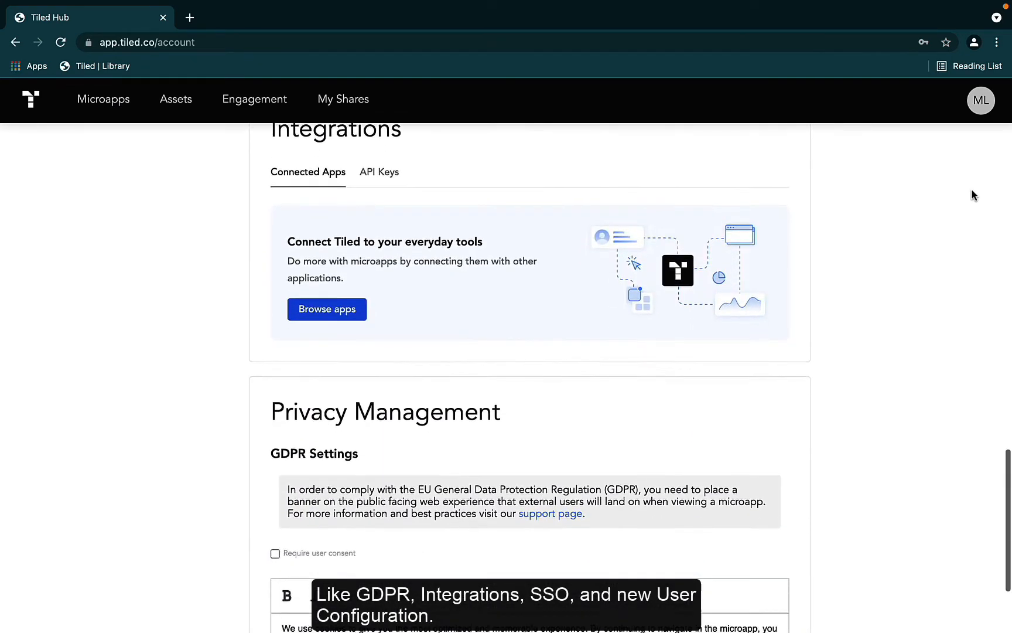
{"action": "scroll", "scroll_direction": "down", "scroll_amount": 3}
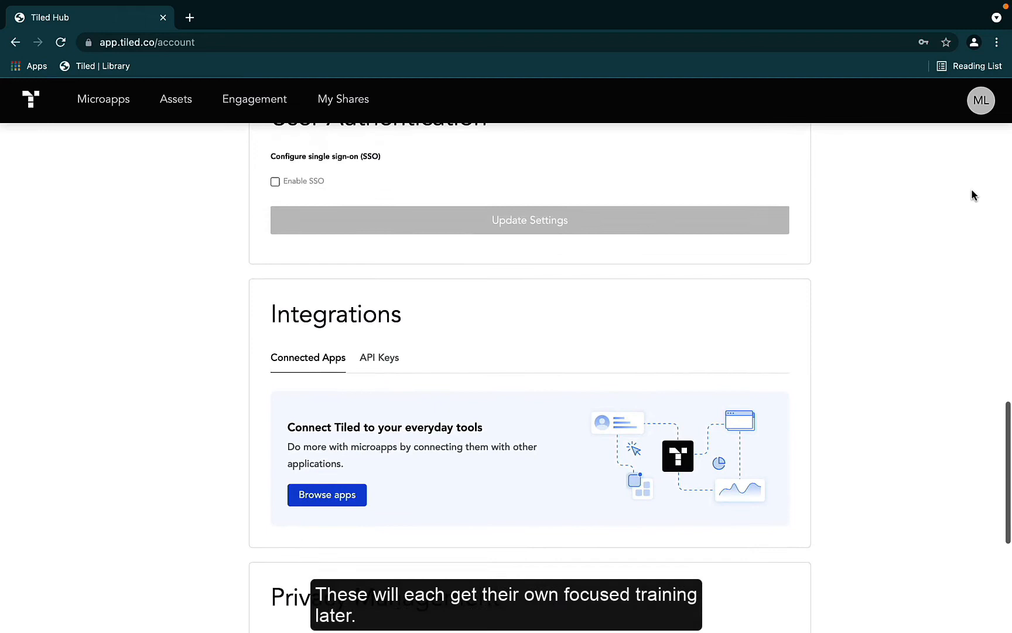
{"action": "scroll", "scroll_direction": "up", "scroll_amount": 3}
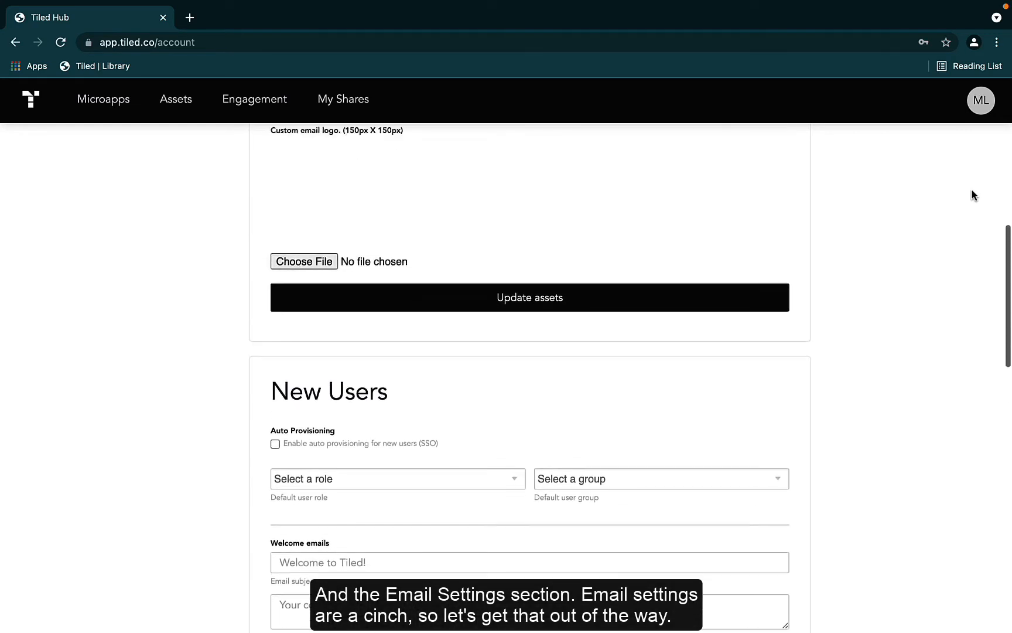
- Choose logo-vertical-black.png from the Sojourney folder as the email logo
{"action": "scroll", "scroll_direction": "up", "scroll_amount": 3}
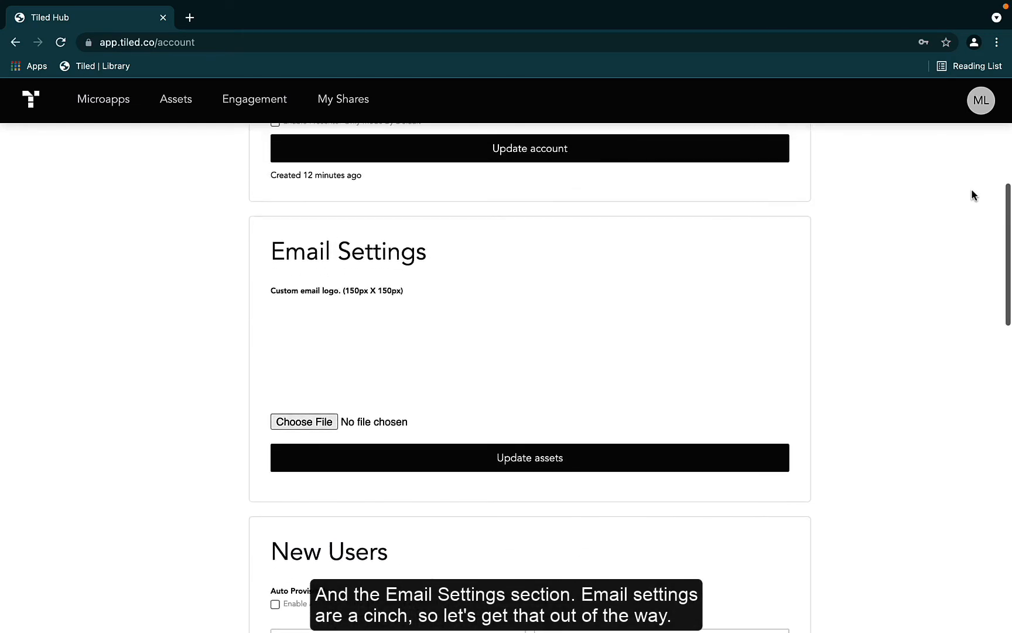
{"action": "mouse_move", "coordinate": [304, 421]}
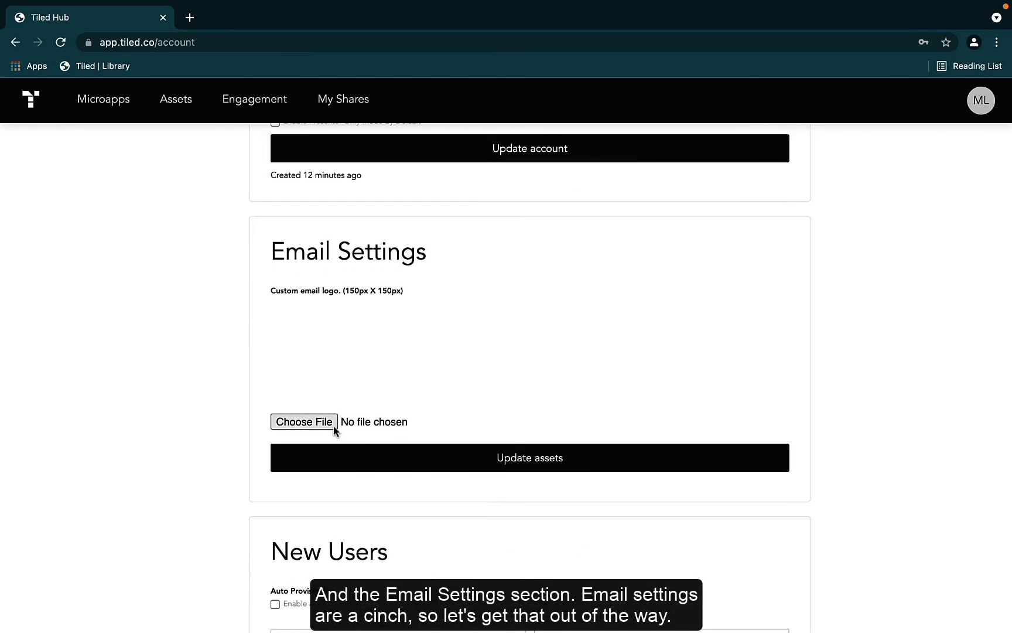
{"action": "left_click", "coordinate": [303, 422]}
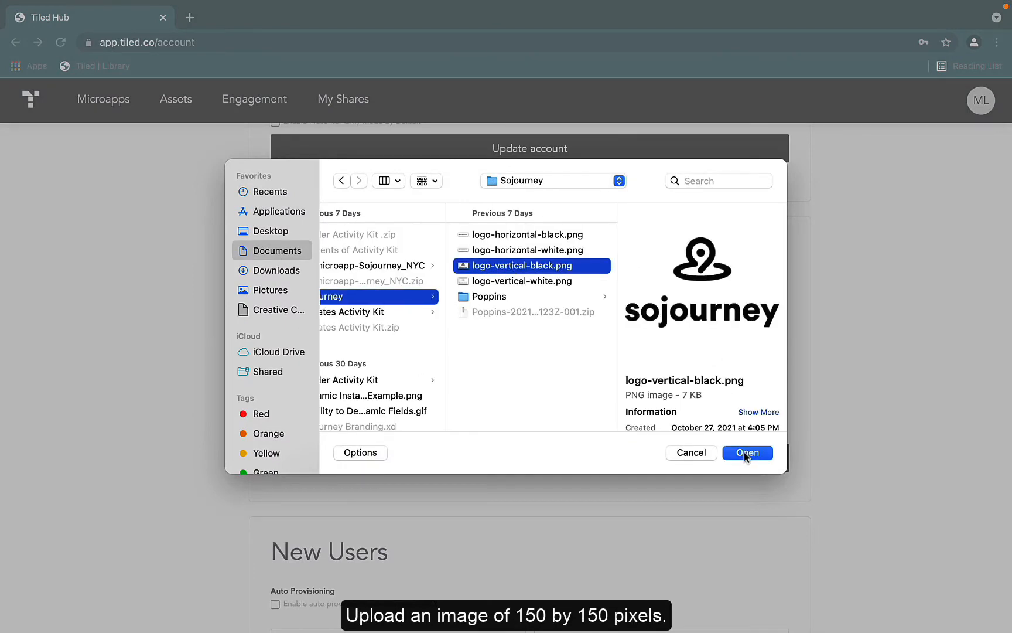
{"action": "left_click", "coordinate": [747, 452]}
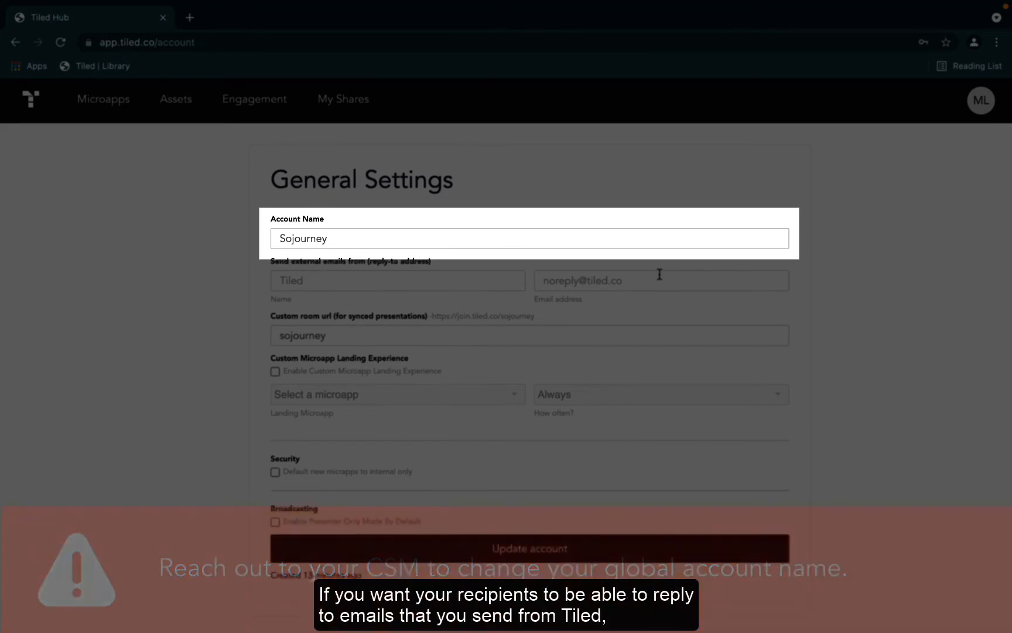
- Enter a Sojourney admin sender name and an admins@ Sojourney reply-to email address
{"action": "type", "text": "Sojourney Admin"}
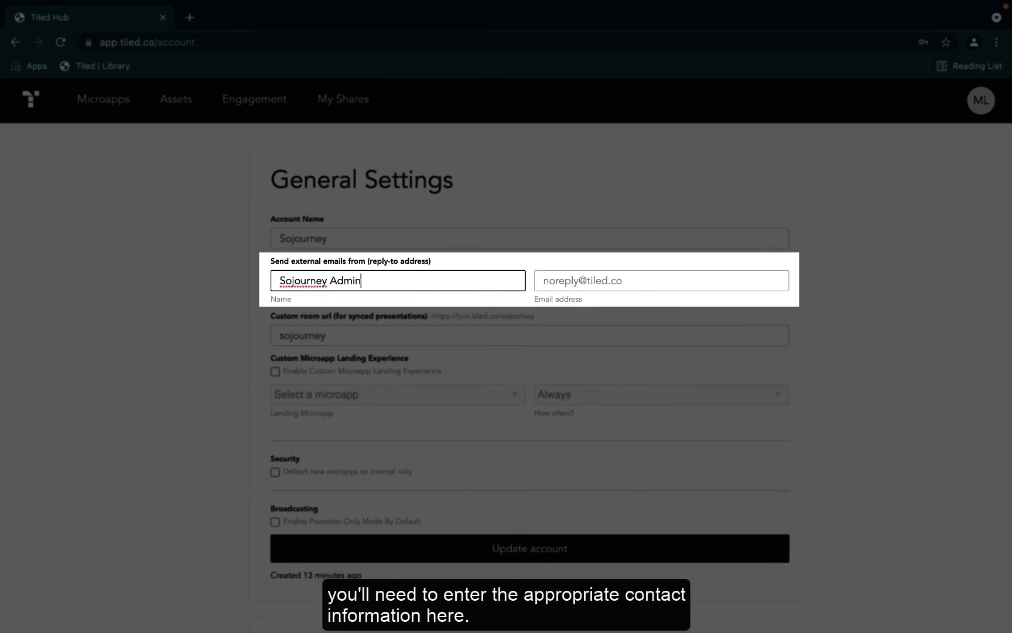
{"action": "type", "text": "admins@sojourney."}
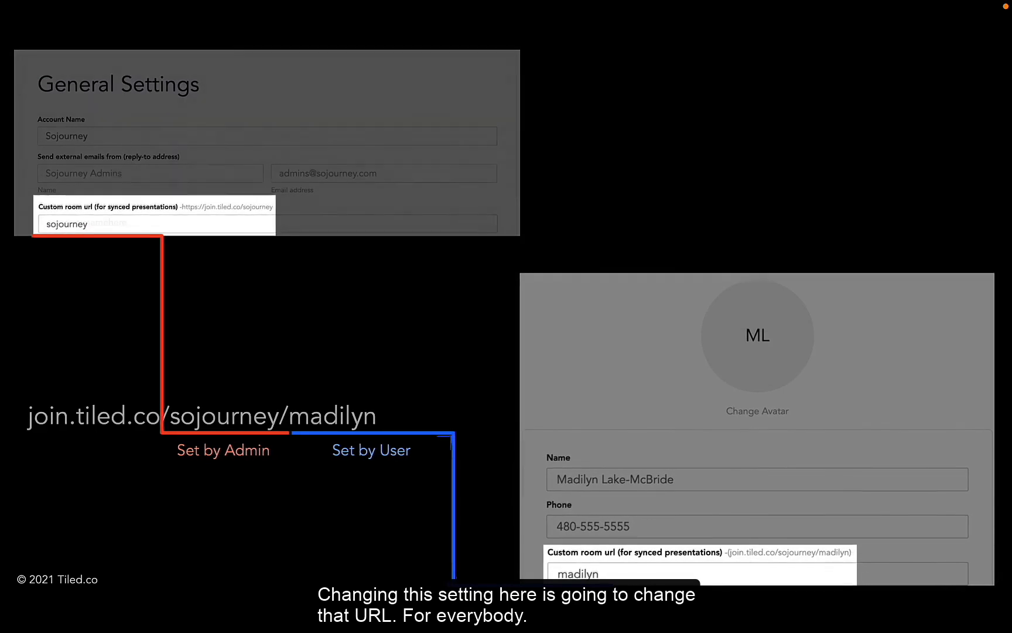
{"action": "type", "text": "companynamehere"}
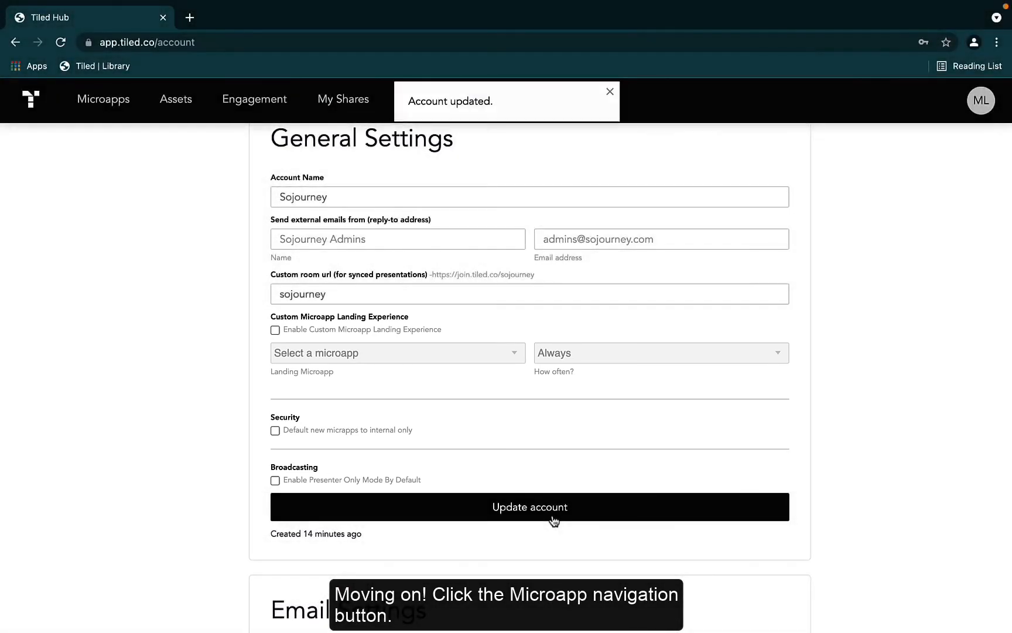
{"action": "mouse_move", "coordinate": [102, 103]}
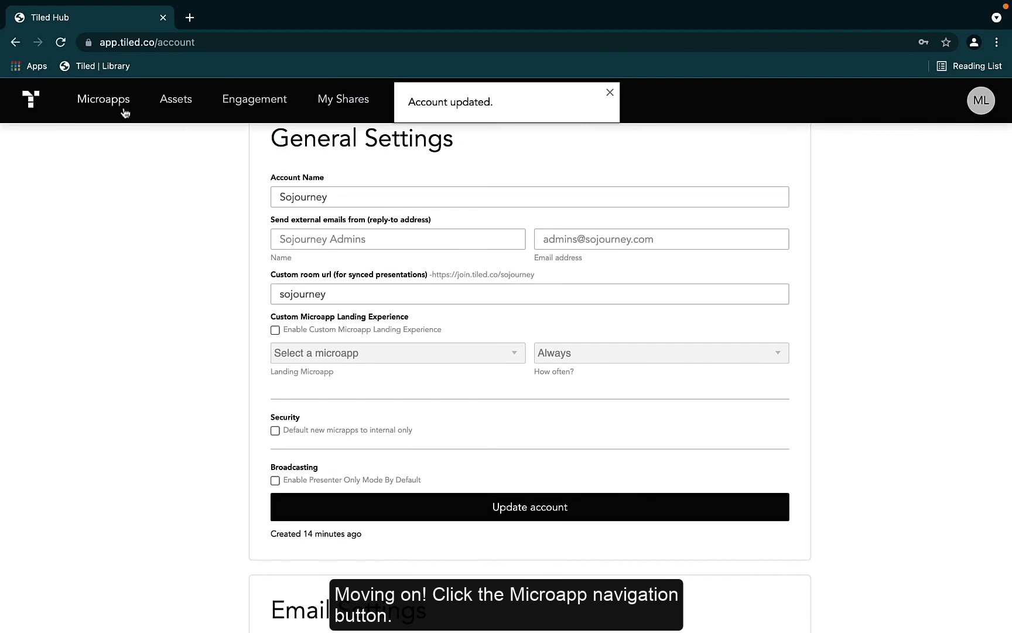
- Return to the Sojourney Microapps library from the top navigation
{"action": "left_click", "coordinate": [102, 99]}
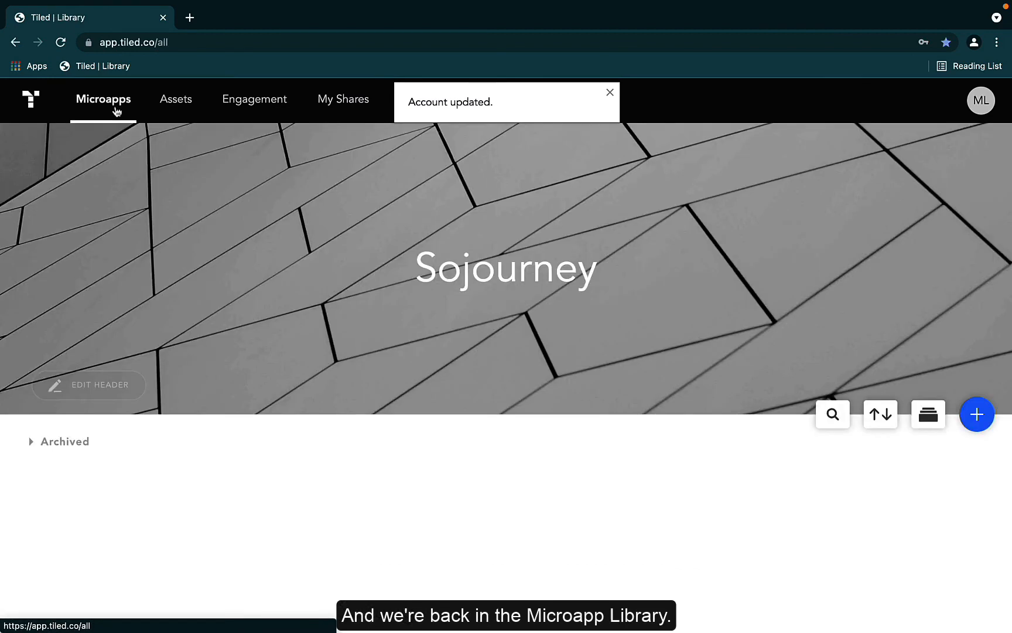